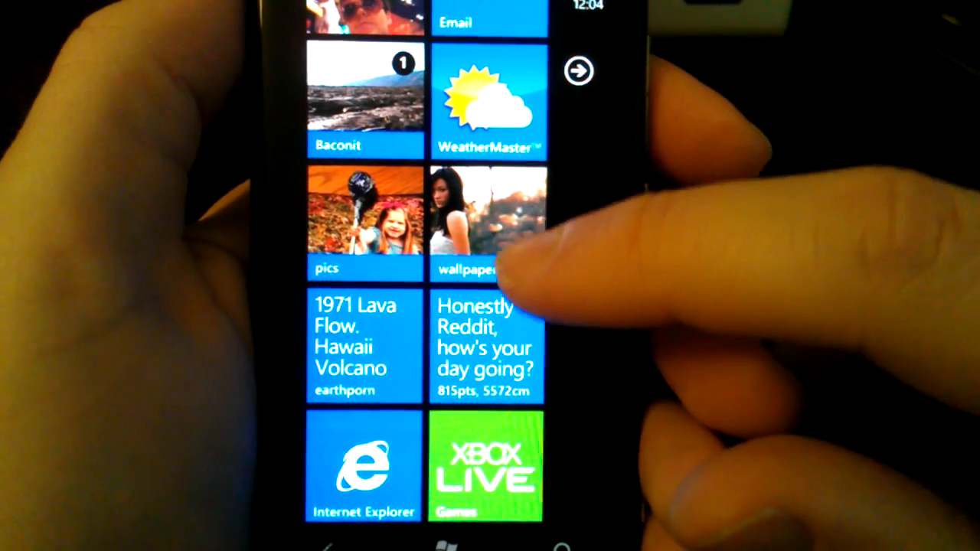
# - Scroll through the wallpapers subreddit's hot posts list in Baconit
pyautogui.scroll(-3)
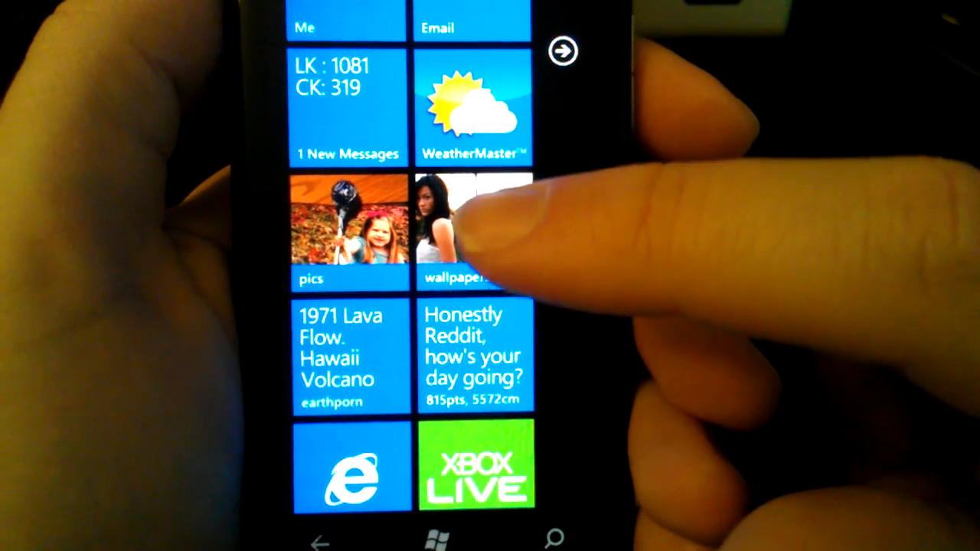
pyautogui.scroll(3)
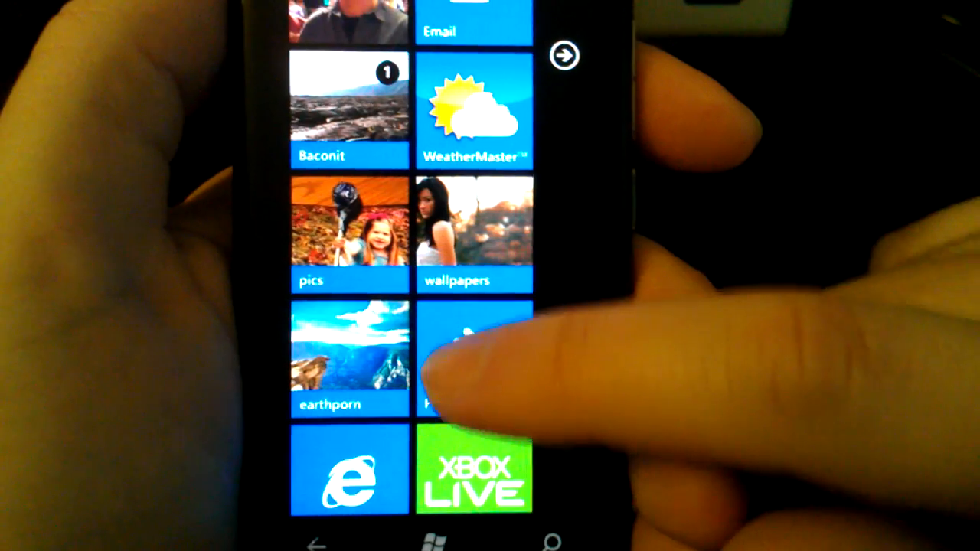
pyautogui.scroll(3)
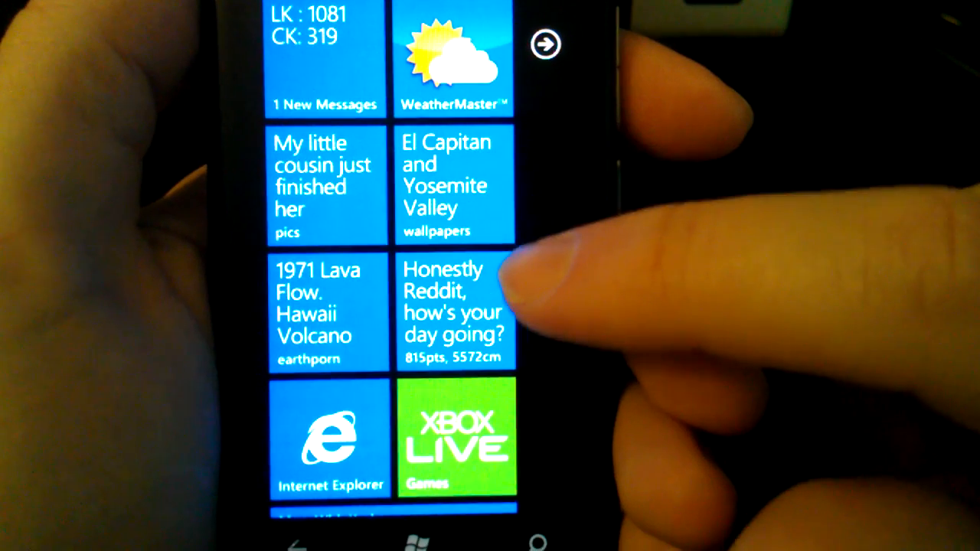
pyautogui.scroll(-3)
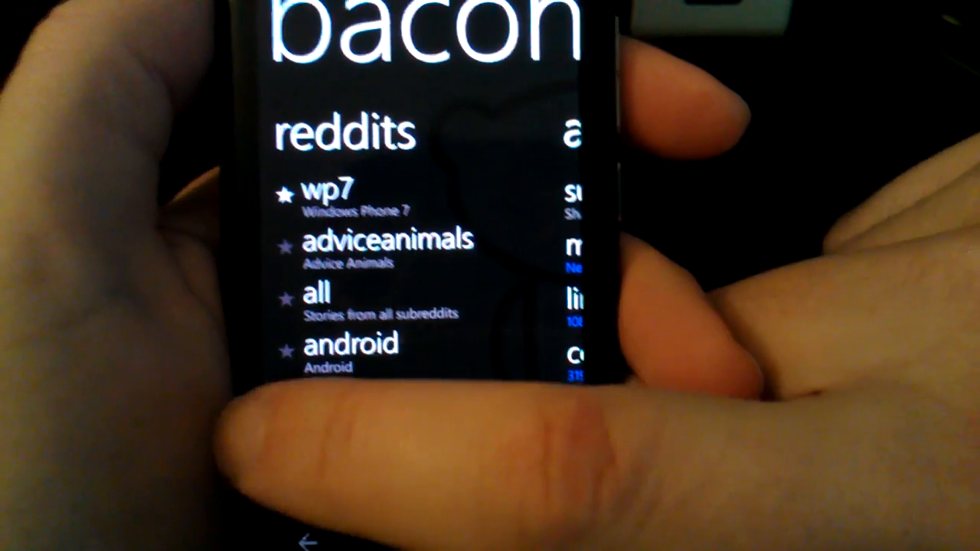
pyautogui.scroll(3)
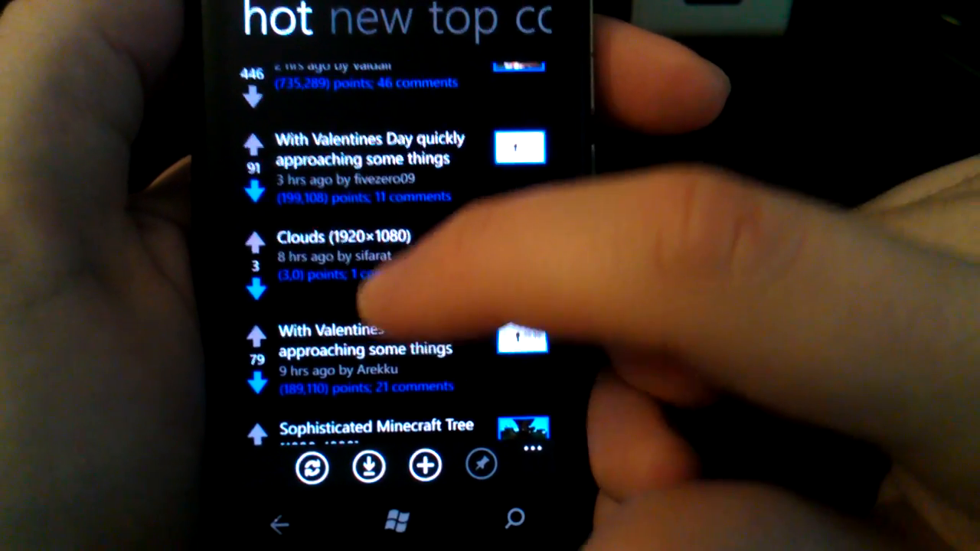
pyautogui.scroll(3)
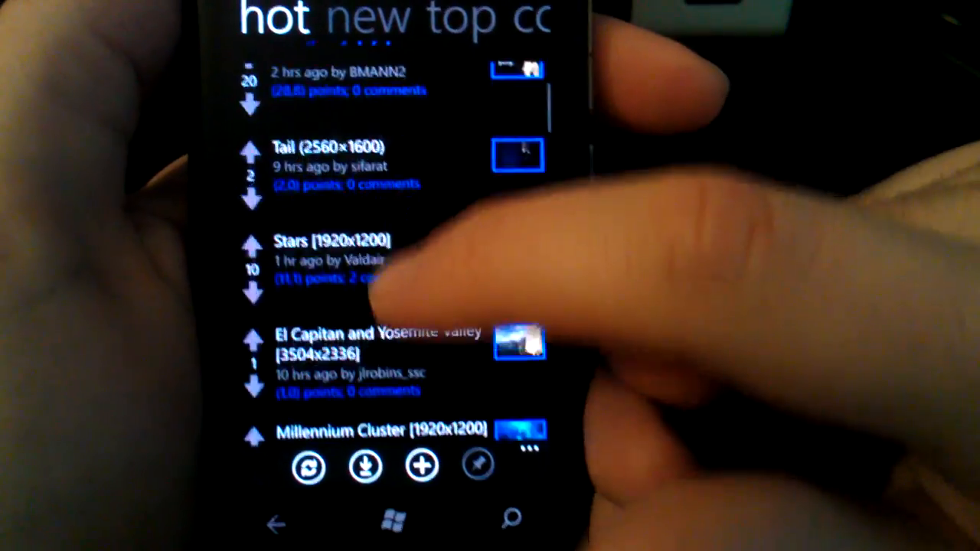
pyautogui.scroll(-3)
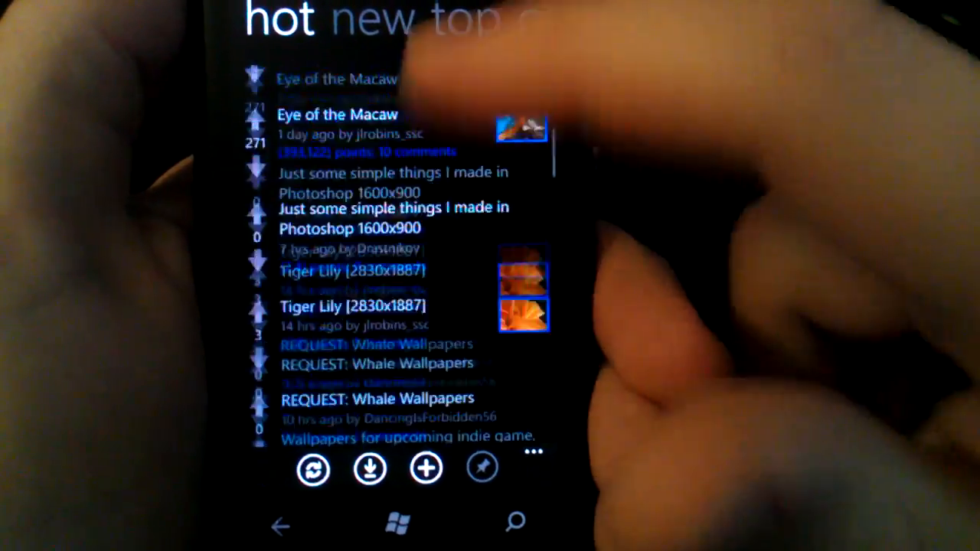
pyautogui.scroll(-3)
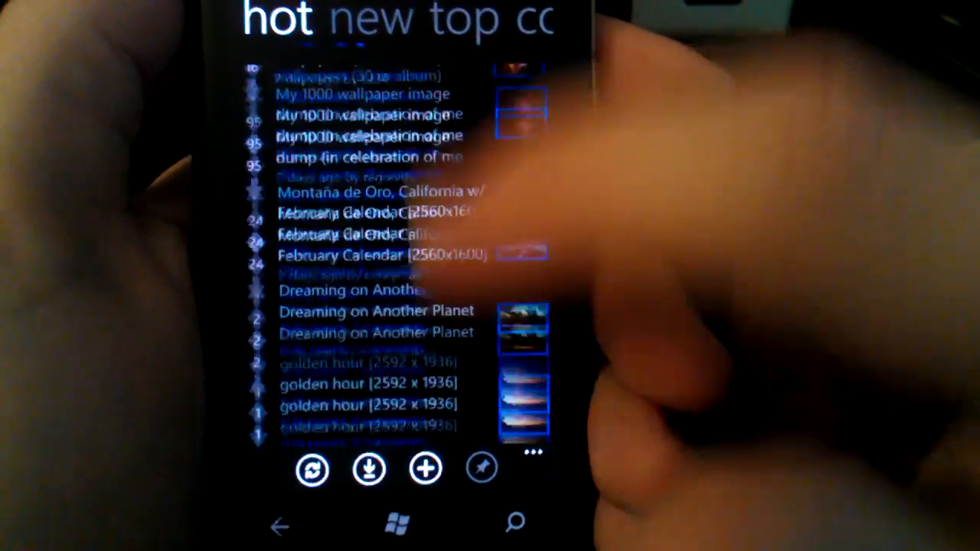
pyautogui.scroll(3)
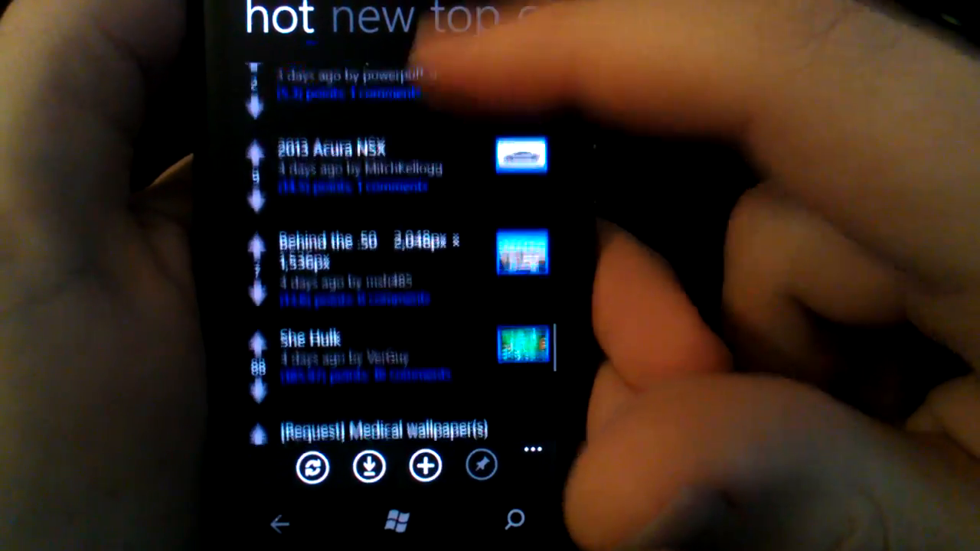
pyautogui.scroll(3)
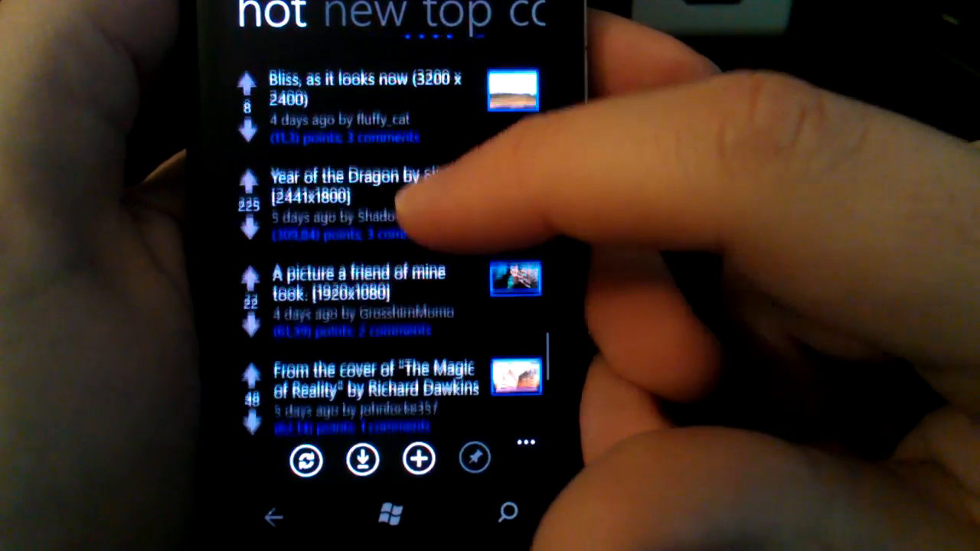
pyautogui.scroll(-3)
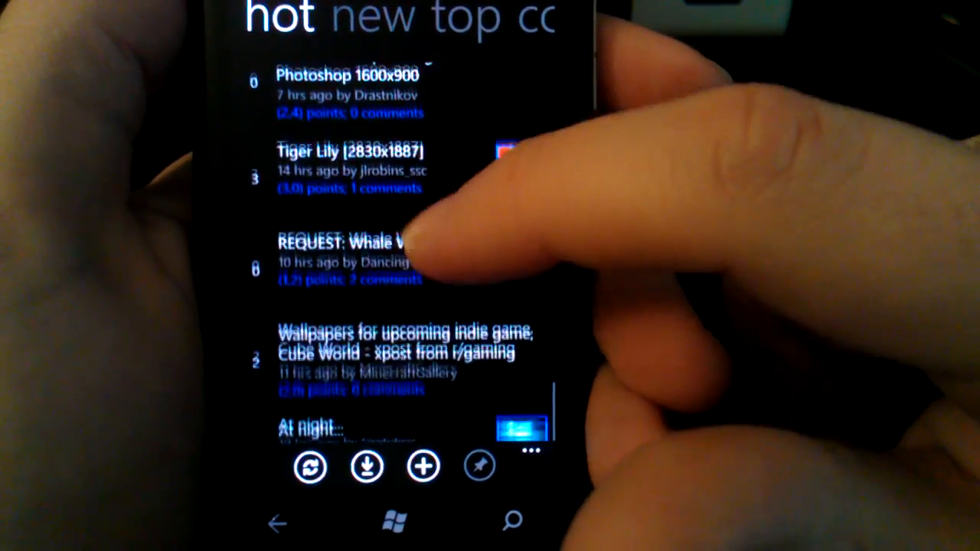
pyautogui.scroll(-3)
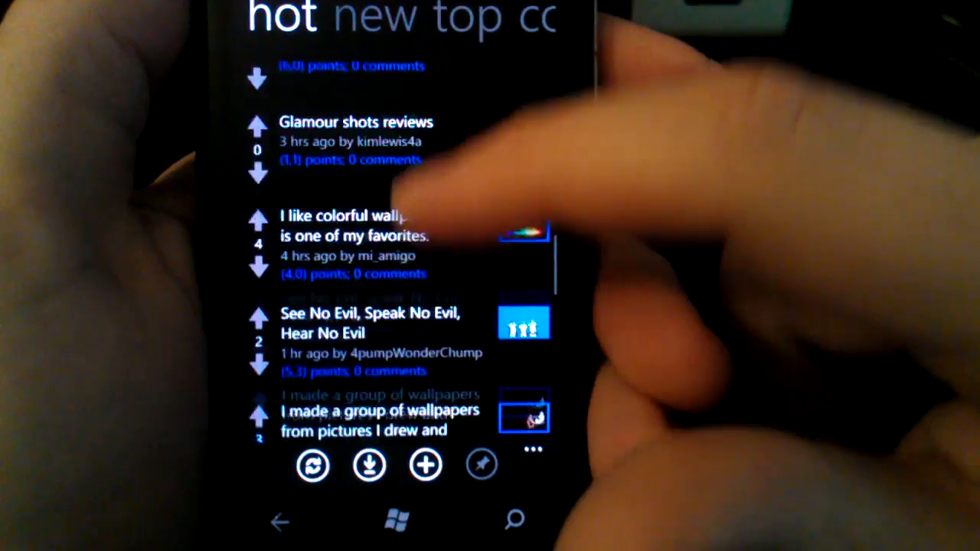
pyautogui.scroll(3)
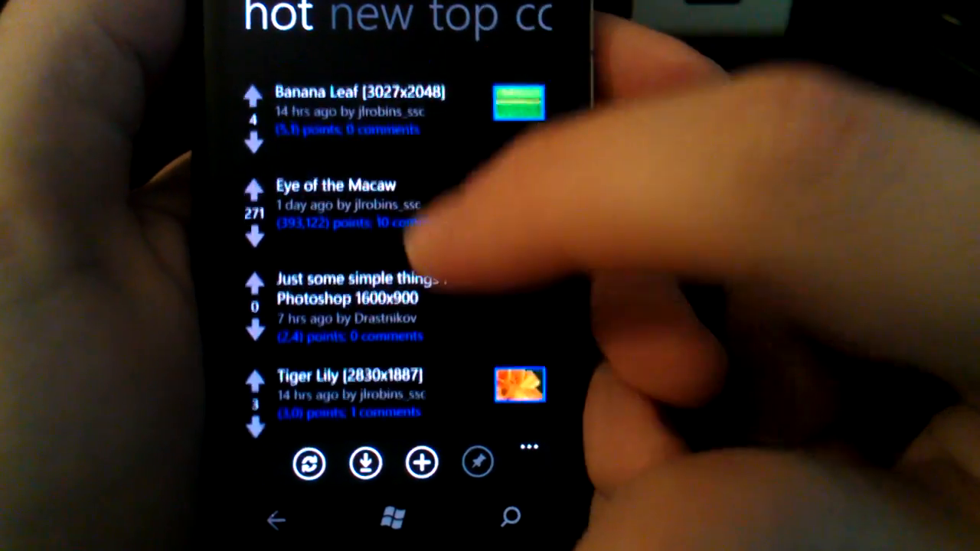
pyautogui.scroll(-3)
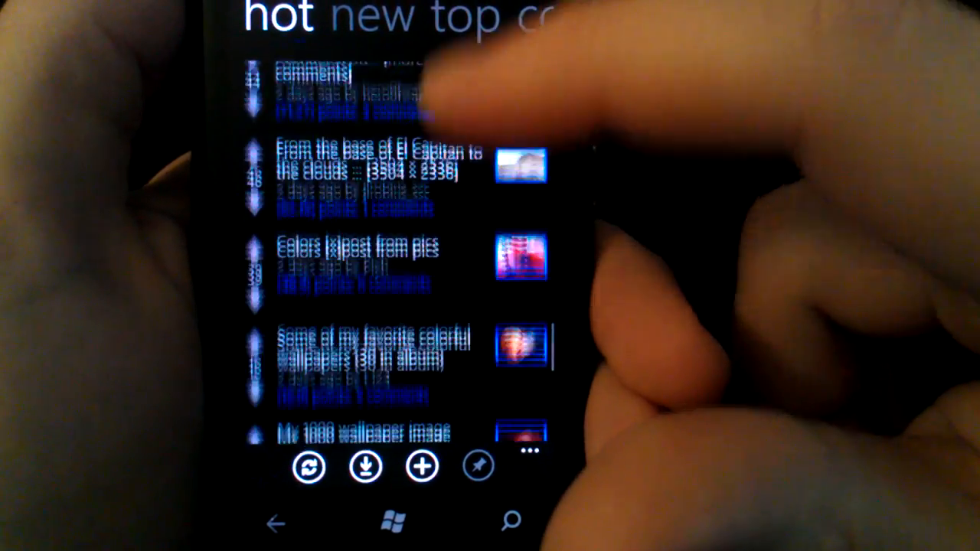
pyautogui.scroll(3)
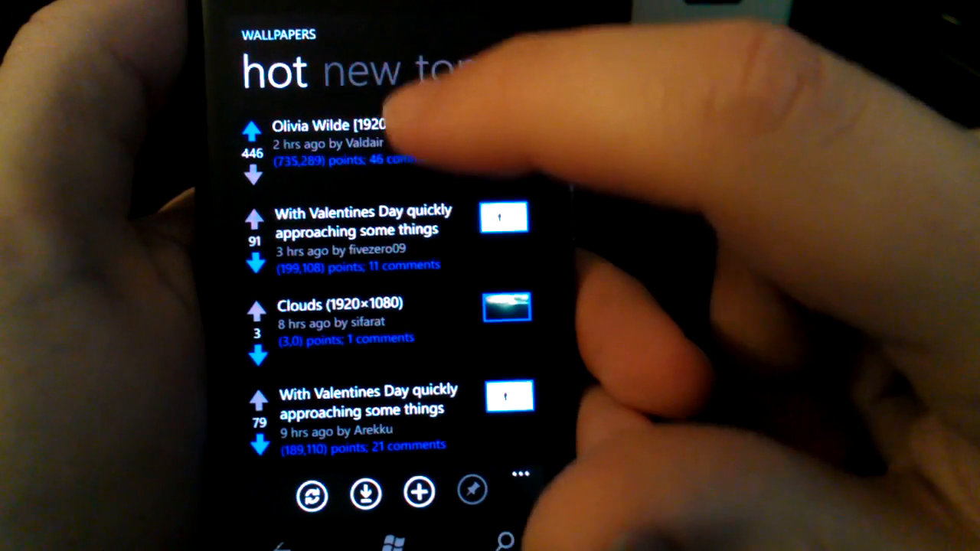
pyautogui.click(330, 141)
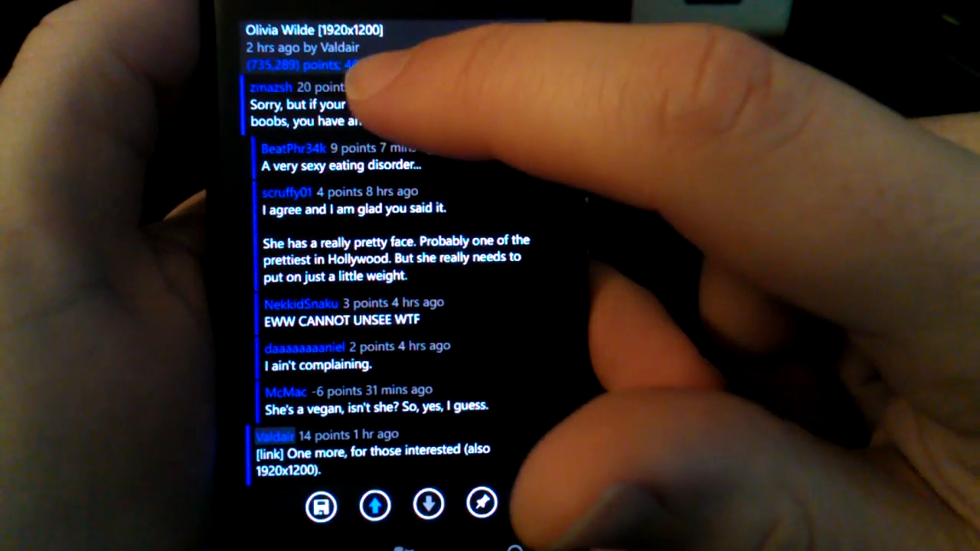
pyautogui.click(306, 108)
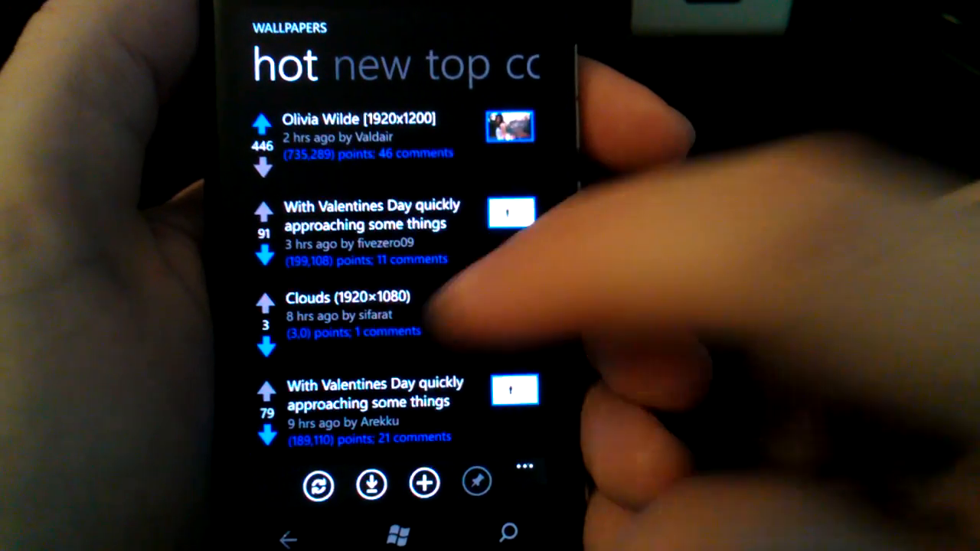
pyautogui.click(398, 533)
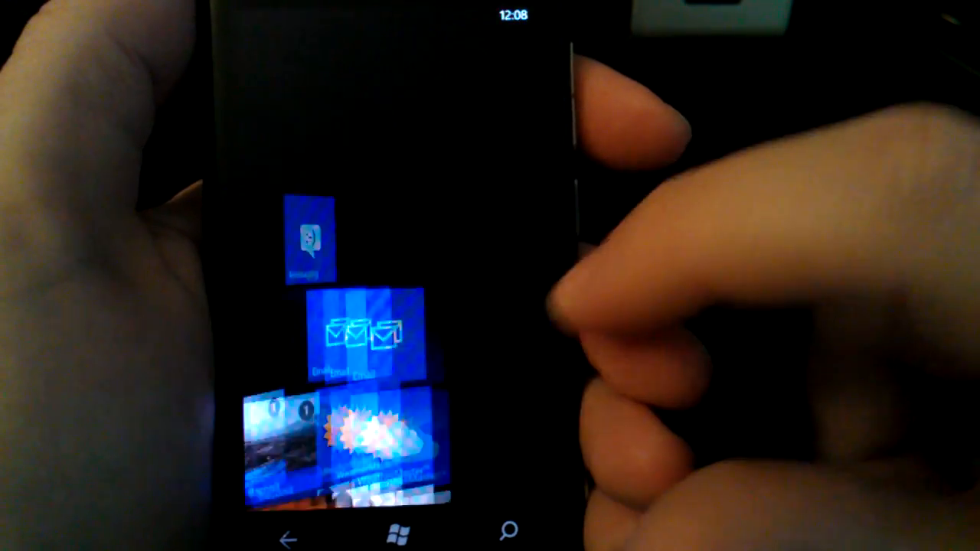
pyautogui.scroll(3)
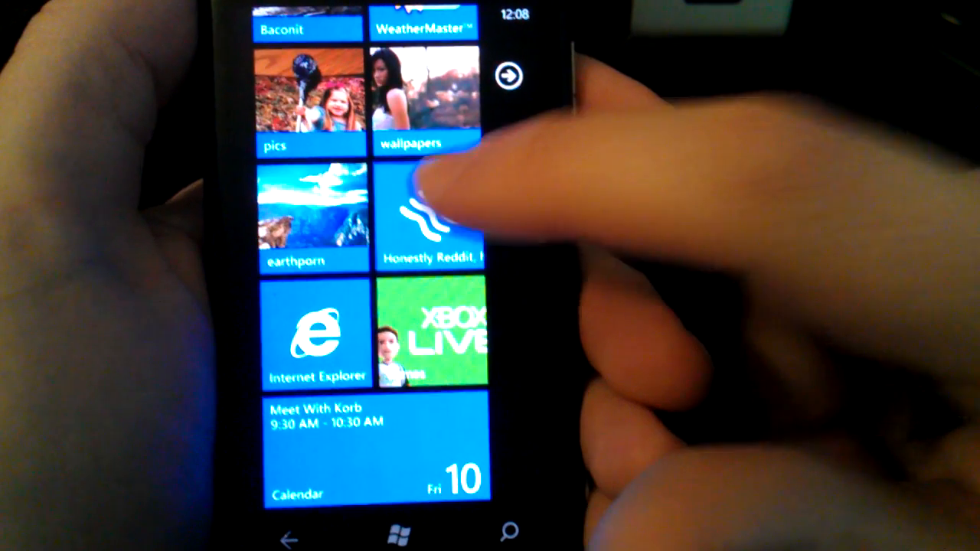
pyautogui.click(426, 222)
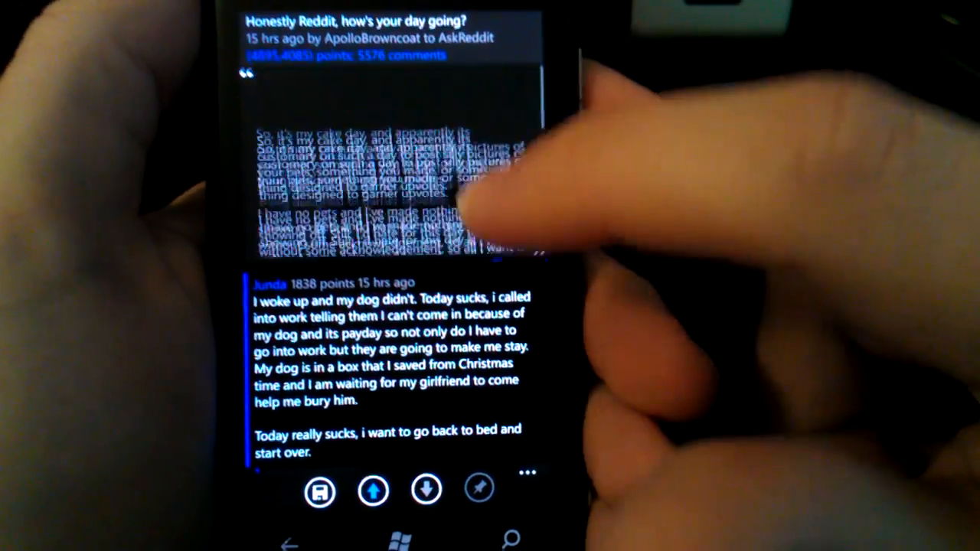
pyautogui.scroll(3)
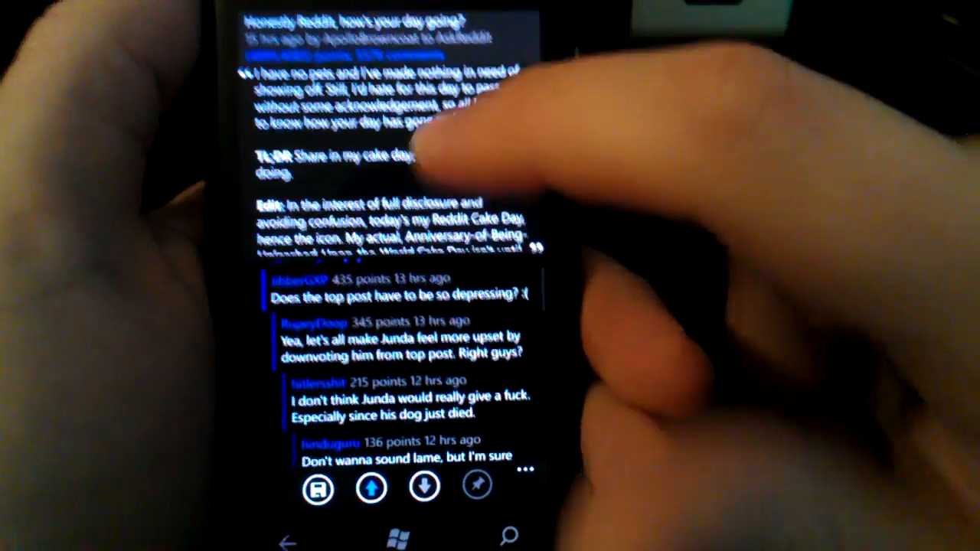
pyautogui.scroll(-3)
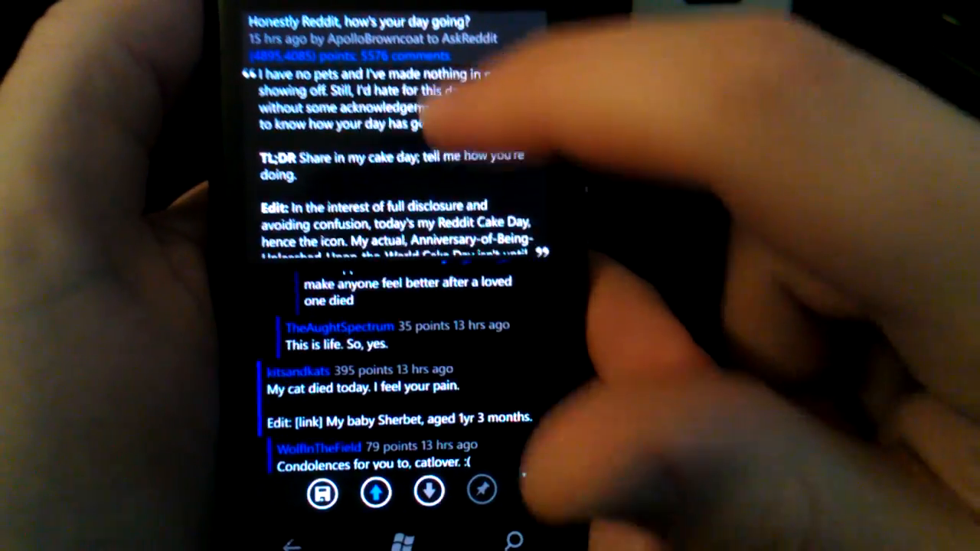
pyautogui.scroll(3)
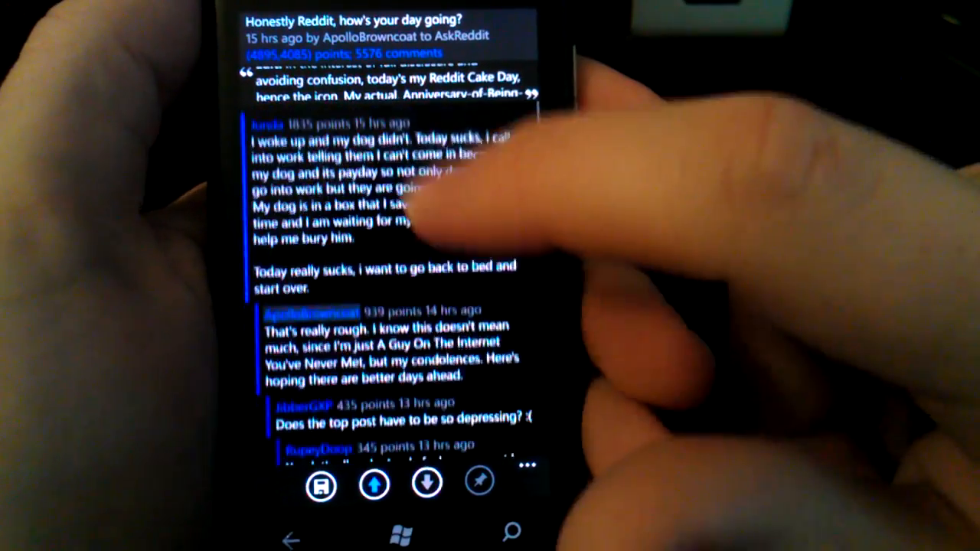
pyautogui.scroll(3)
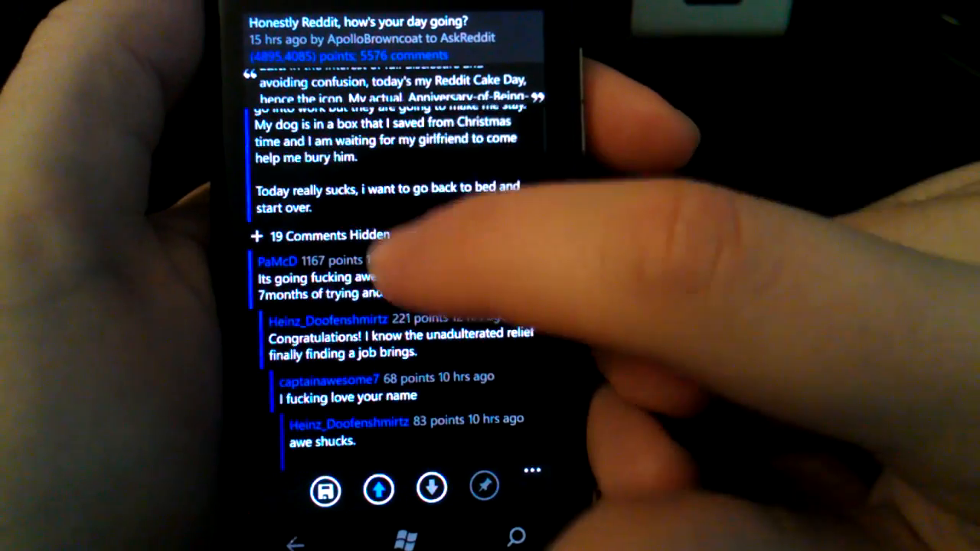
pyautogui.scroll(3)
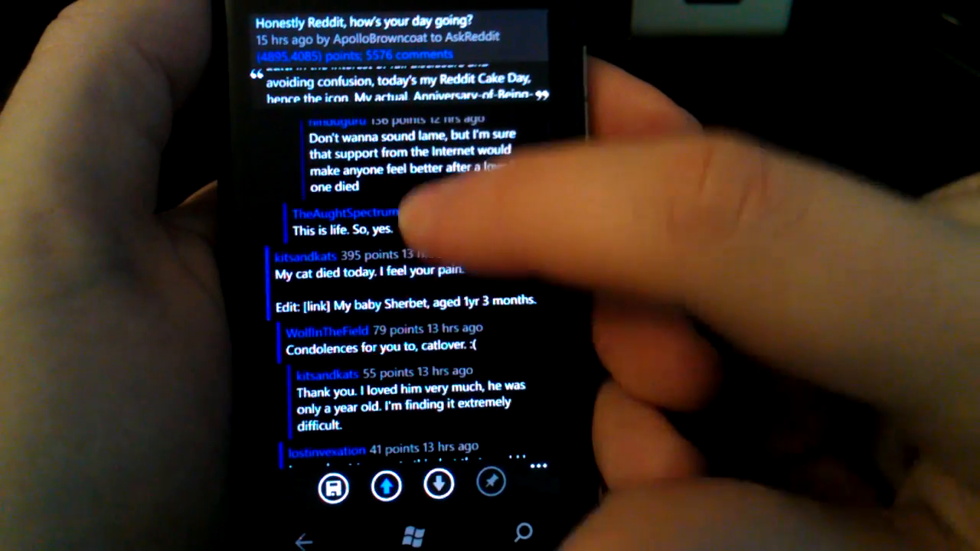
# - Scroll the comment thread after replying 'Hi', then return to the Start screen
pyautogui.scroll(-3)
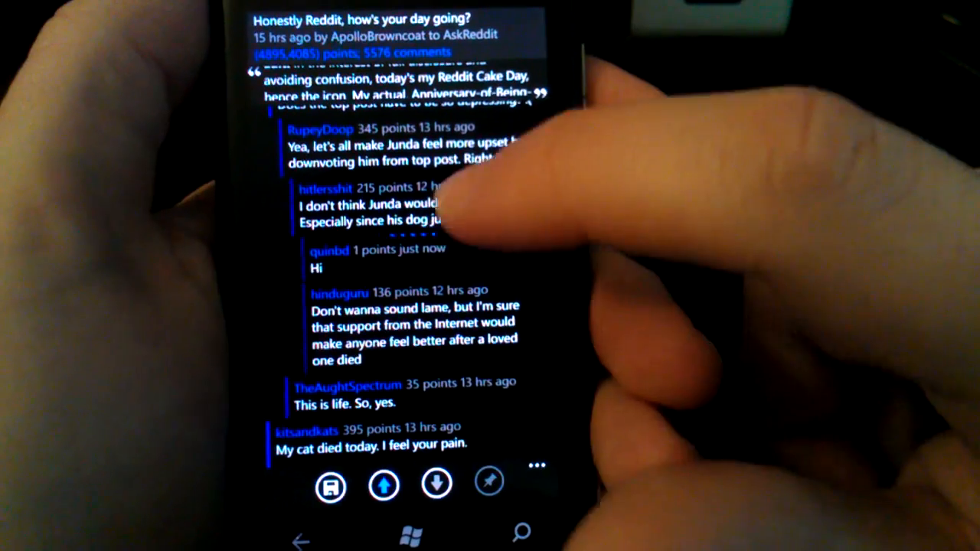
pyautogui.click(537, 465)
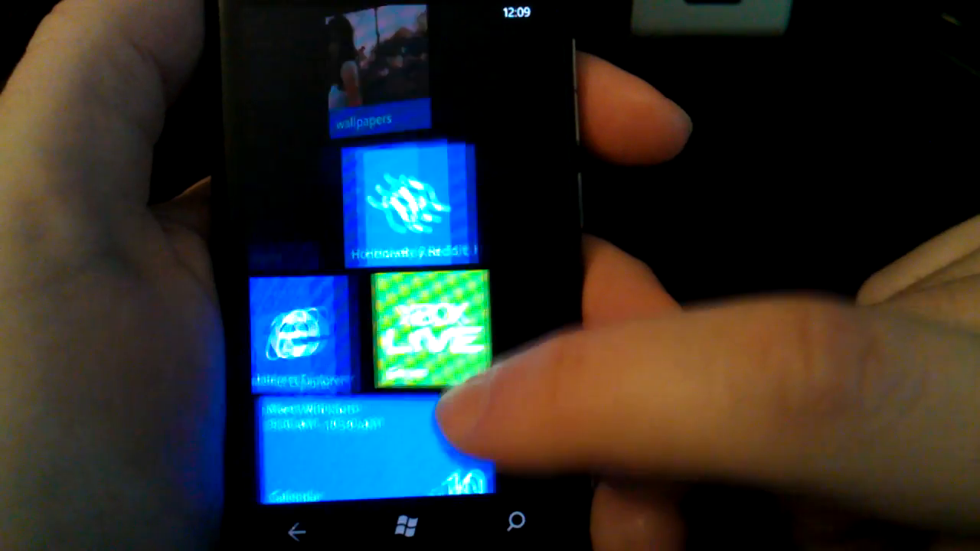
# - Launch Baconit from its Start screen tile to begin a new self-text post
pyautogui.scroll(-3)
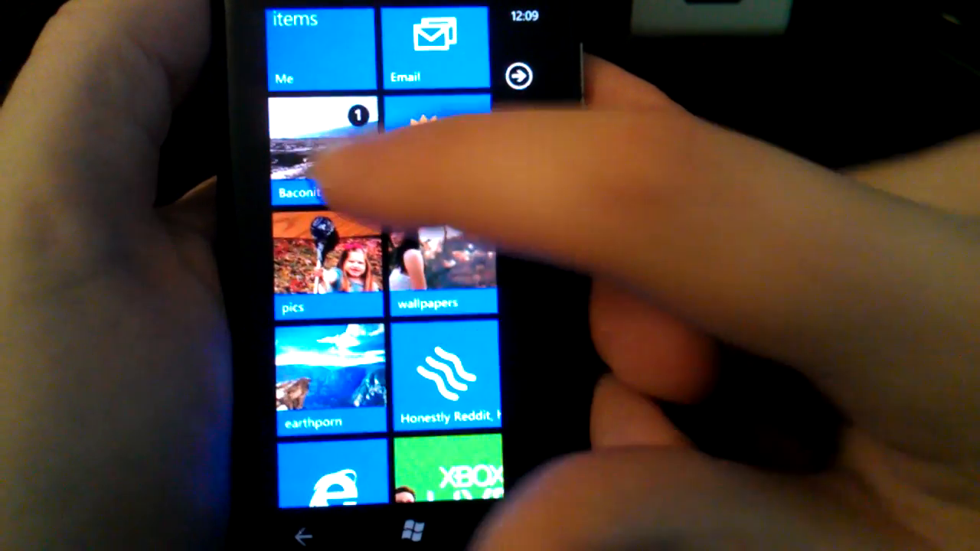
pyautogui.click(318, 153)
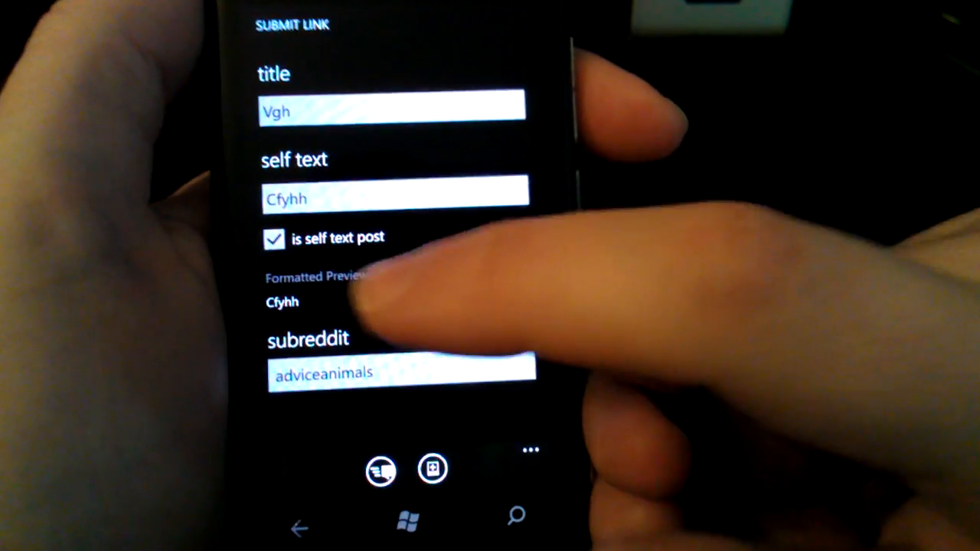
pyautogui.click(395, 199)
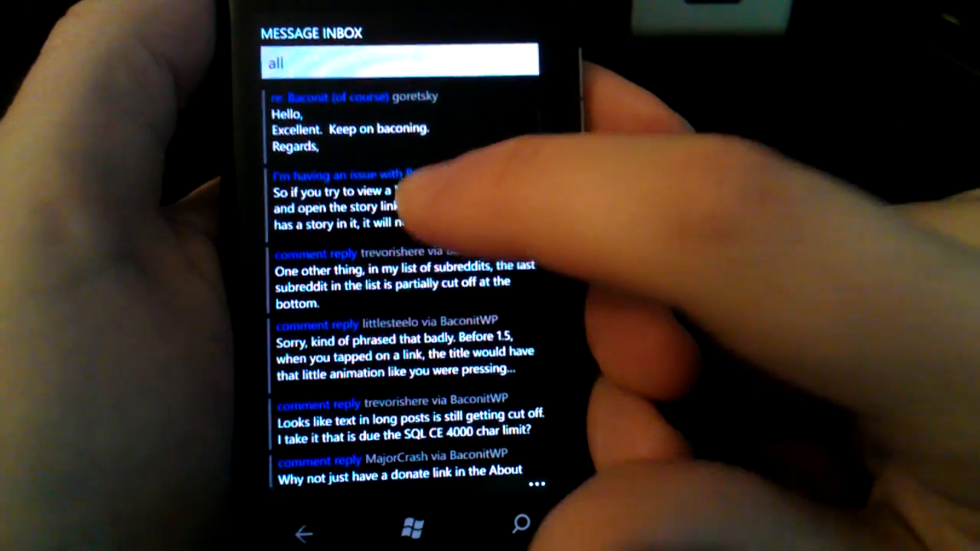
# - View a comment reply in its thread from the inbox, then go to Subreddit Manager
pyautogui.click(382, 202)
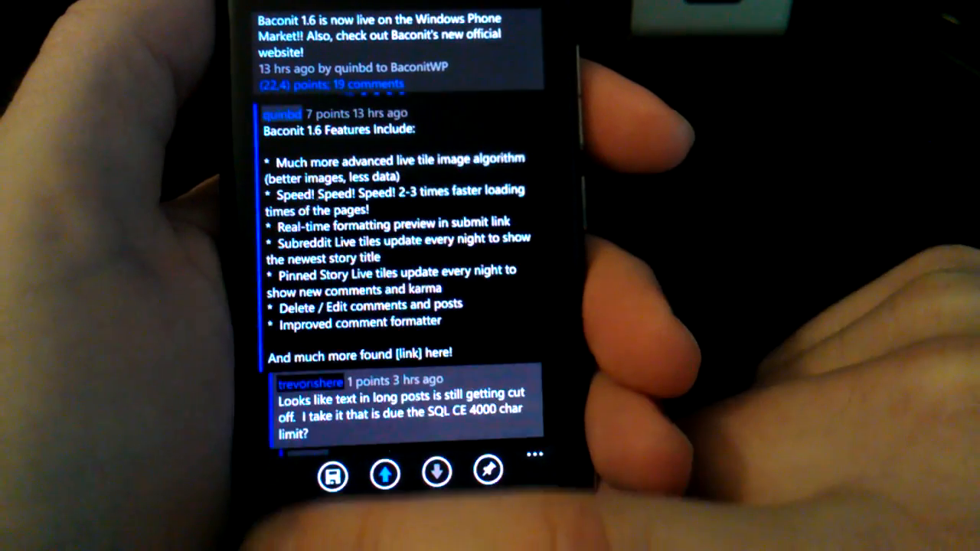
pyautogui.scroll(-3)
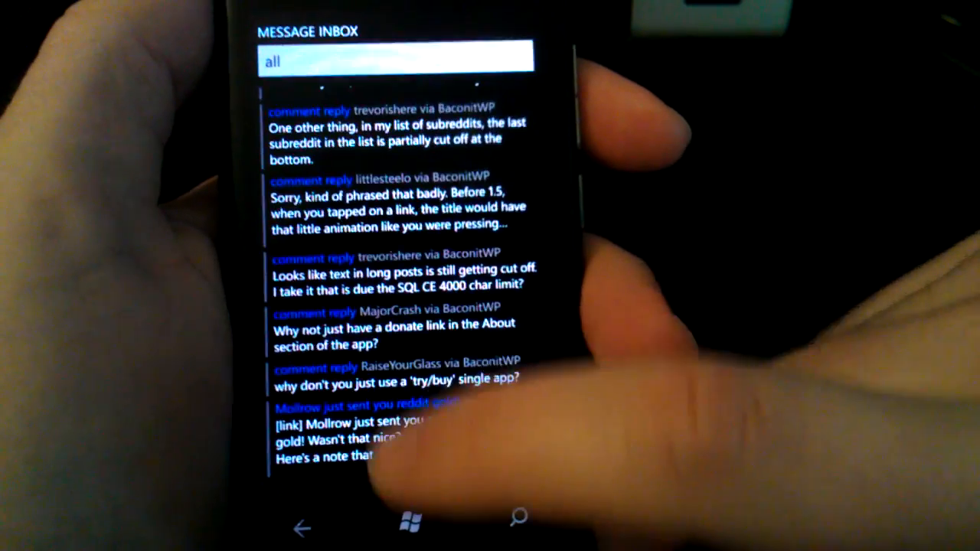
pyautogui.click(300, 528)
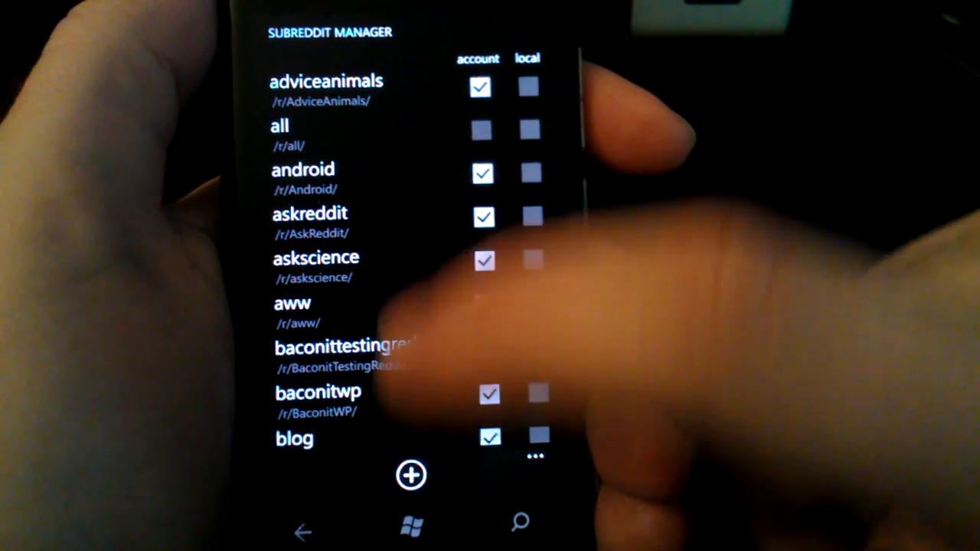
# - Search 'test' in the add-subreddit screen and tick awesome as a local subreddit
pyautogui.click(411, 475)
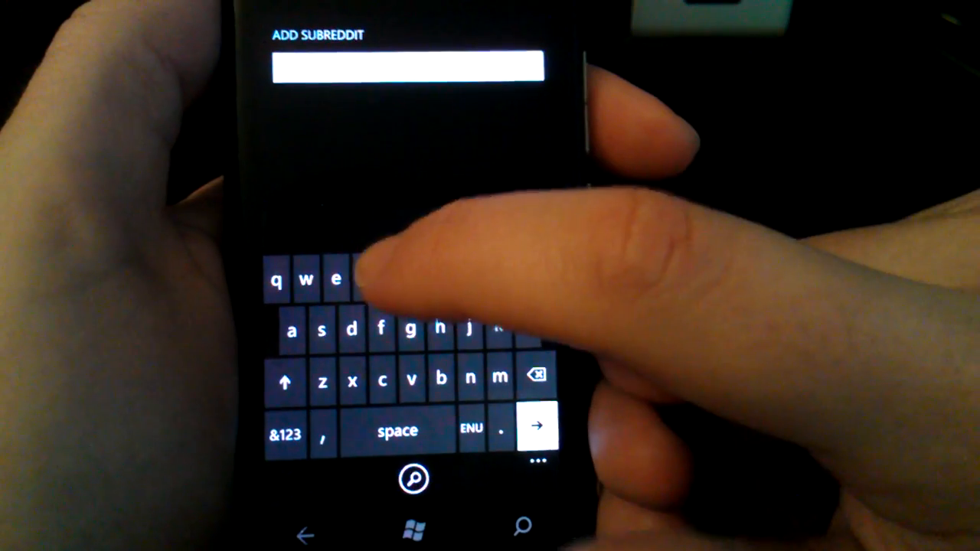
pyautogui.write('test')
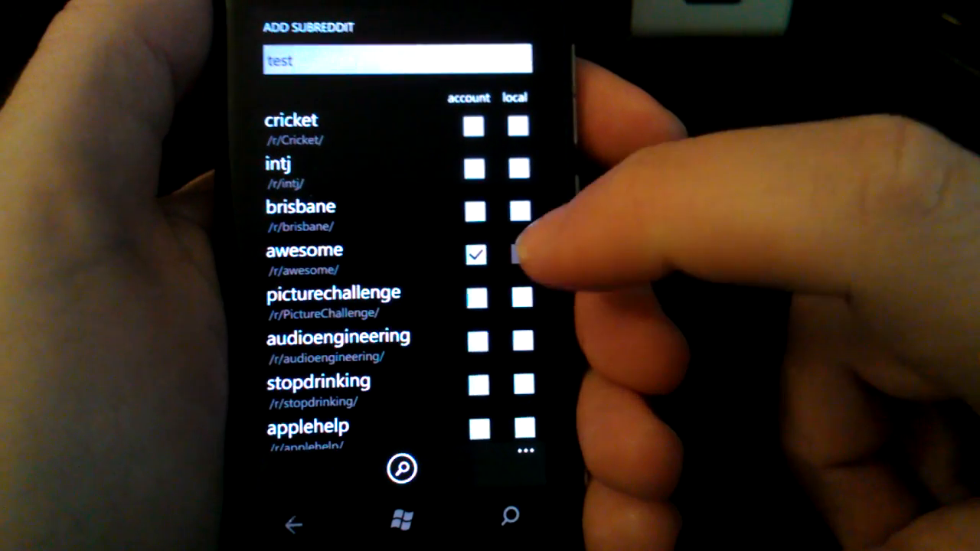
pyautogui.click(520, 254)
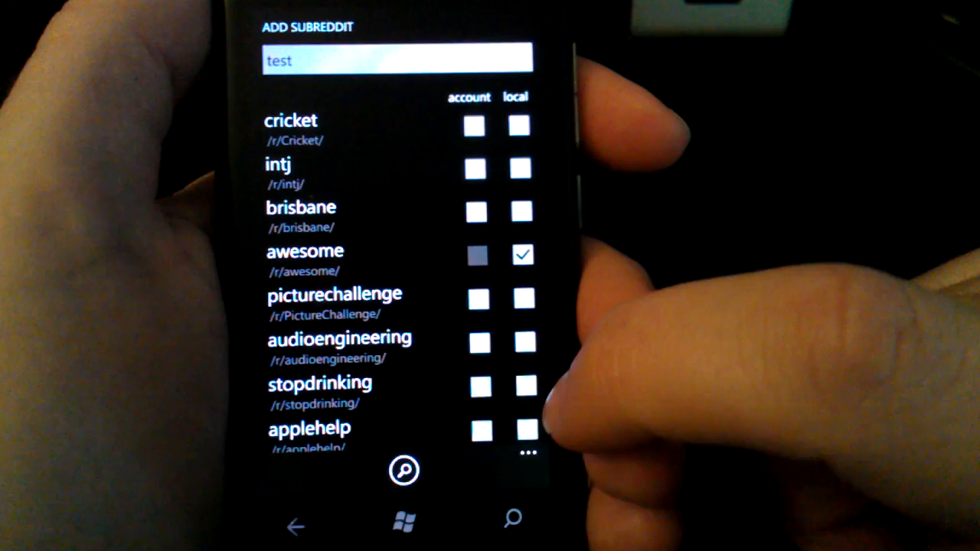
pyautogui.click(295, 525)
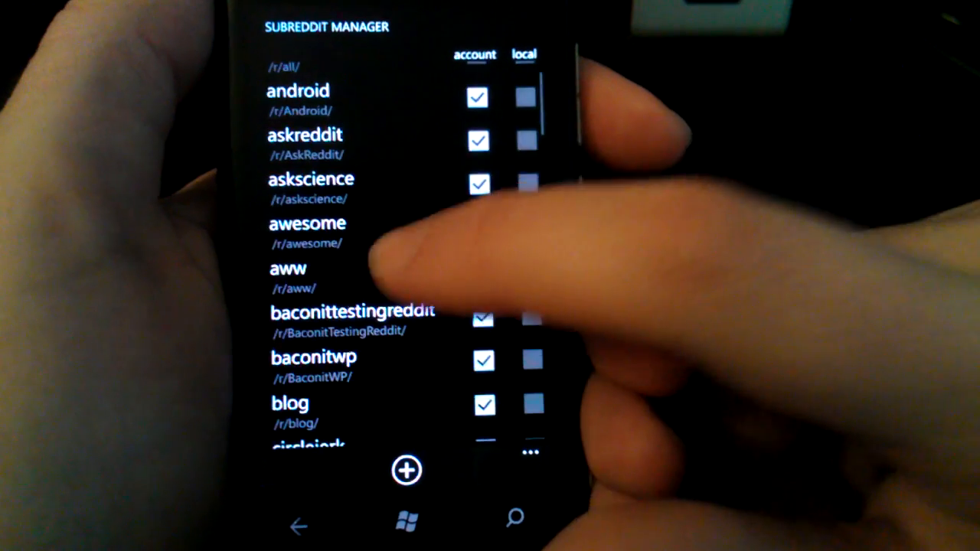
# - Bring up the smart bar and search for 'Test'
pyautogui.click(475, 228)
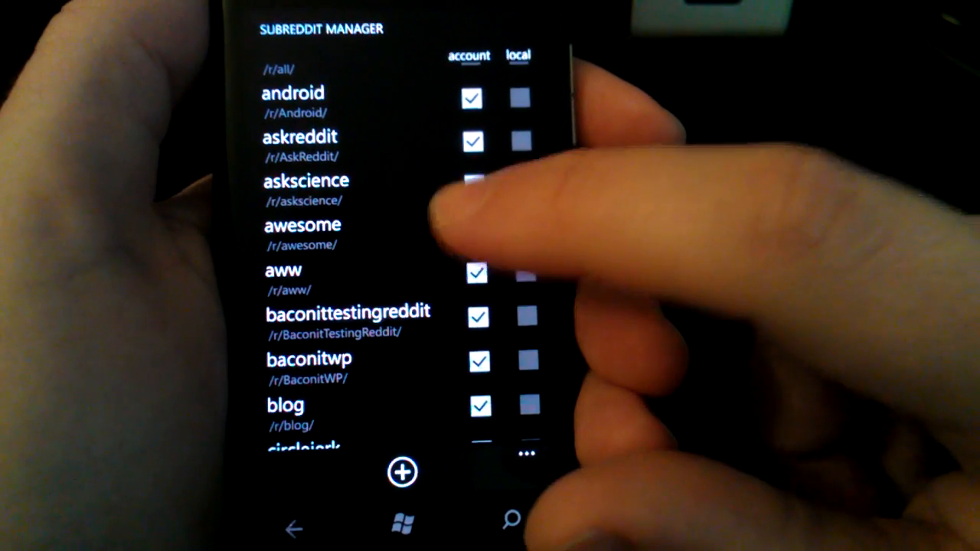
pyautogui.click(471, 183)
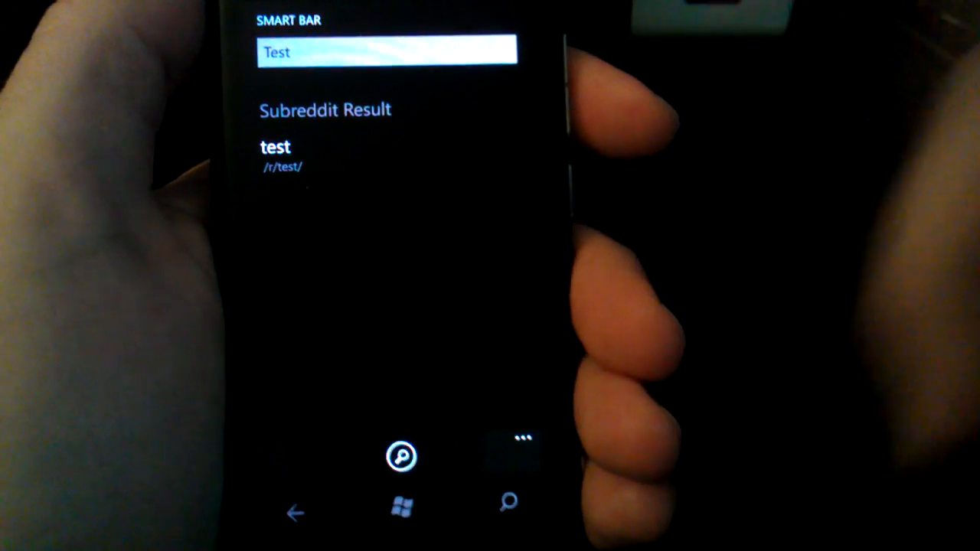
# - Select the r/test subreddit result from the smart bar search
pyautogui.click(276, 153)
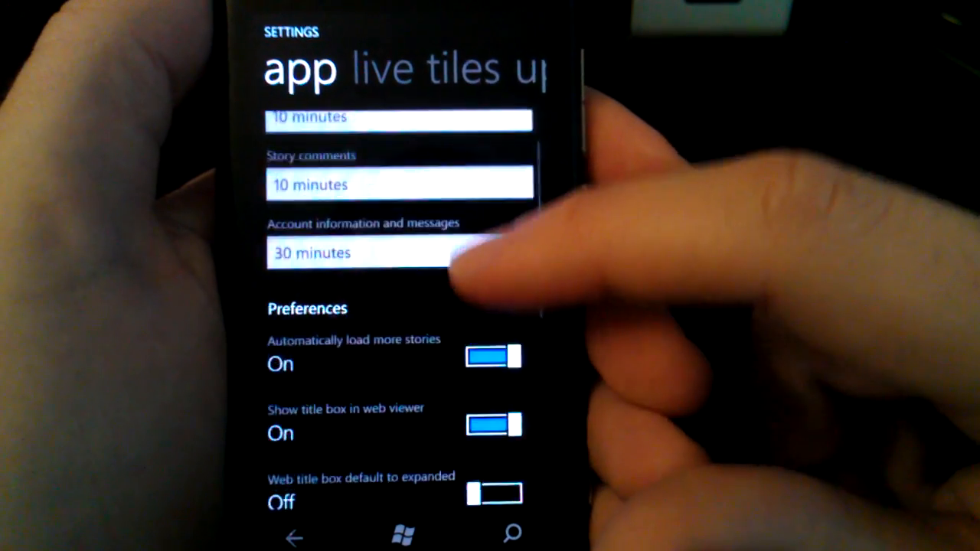
# - Scroll the app settings page to reveal more toggles and the Miscellaneous section
pyautogui.scroll(3)
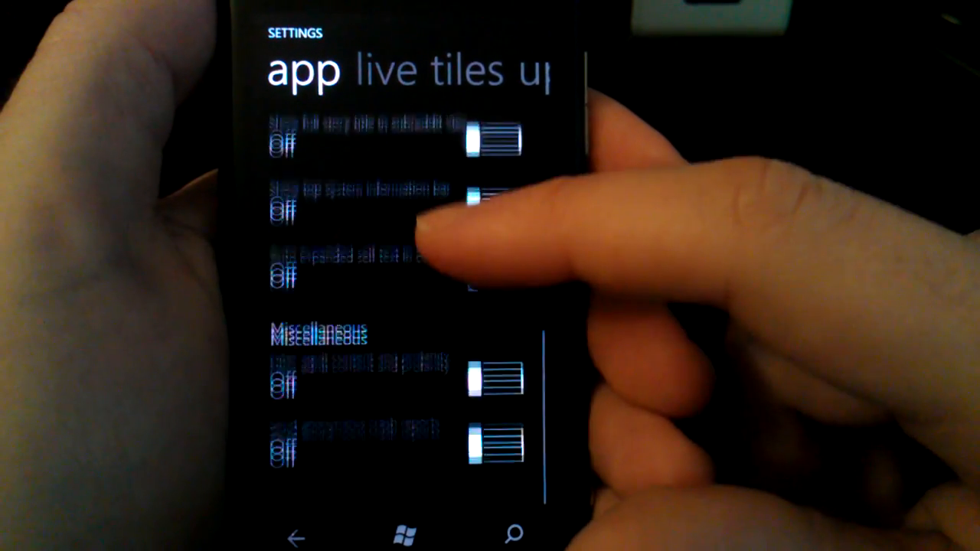